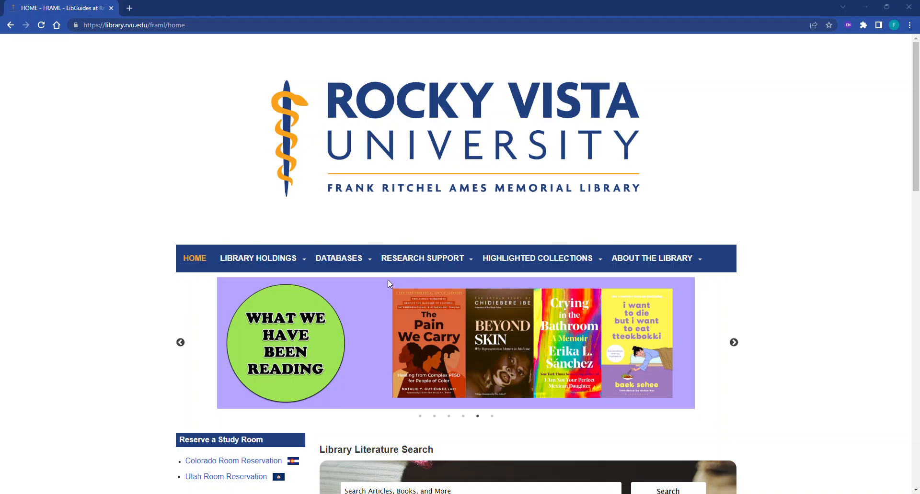
# Step: Reach the library's A-Z Databases list from Quick Navigation, filtered to letter U with UpToDate listed
pyautogui.click(422, 258)
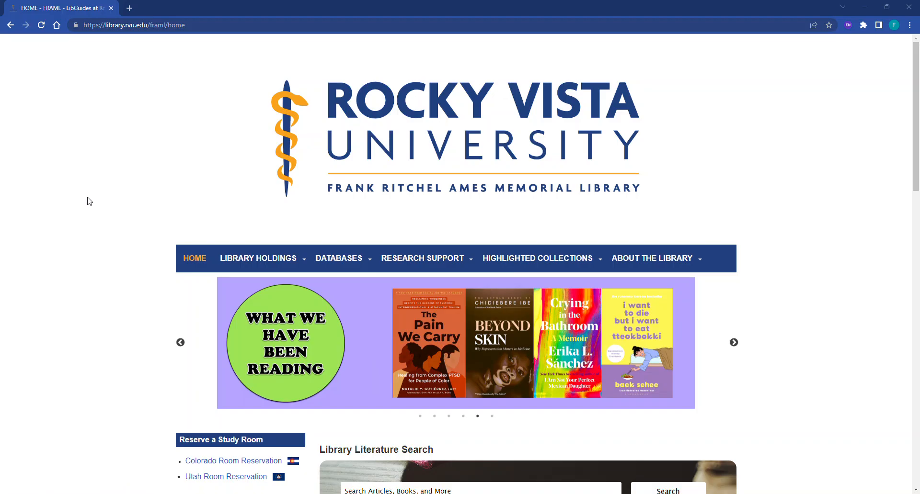
pyautogui.click(734, 342)
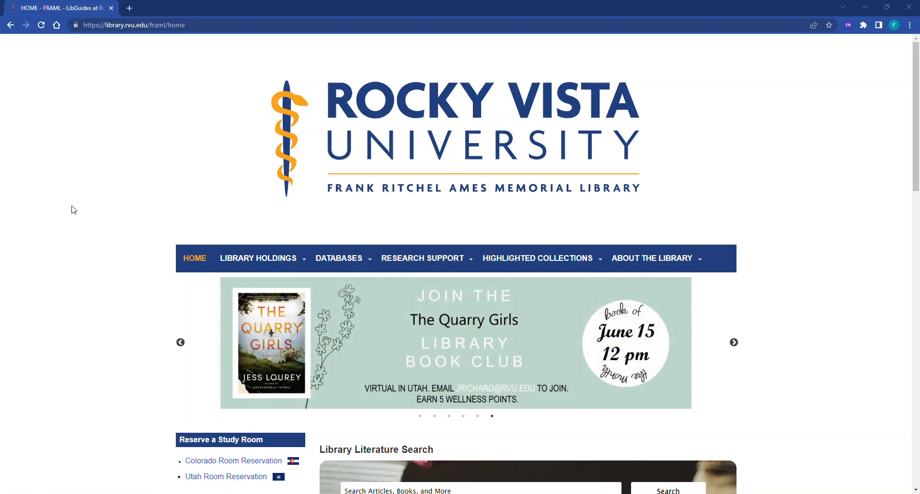
pyautogui.moveTo(105, 247)
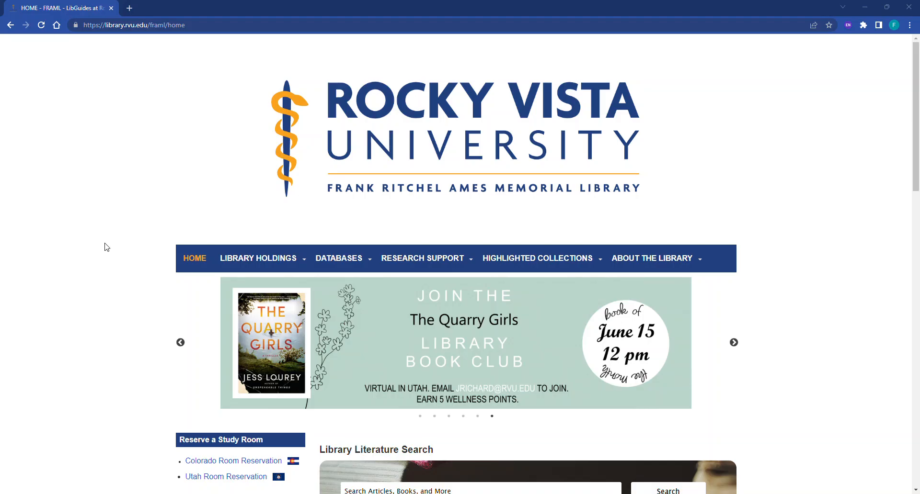
pyautogui.scroll(-3)
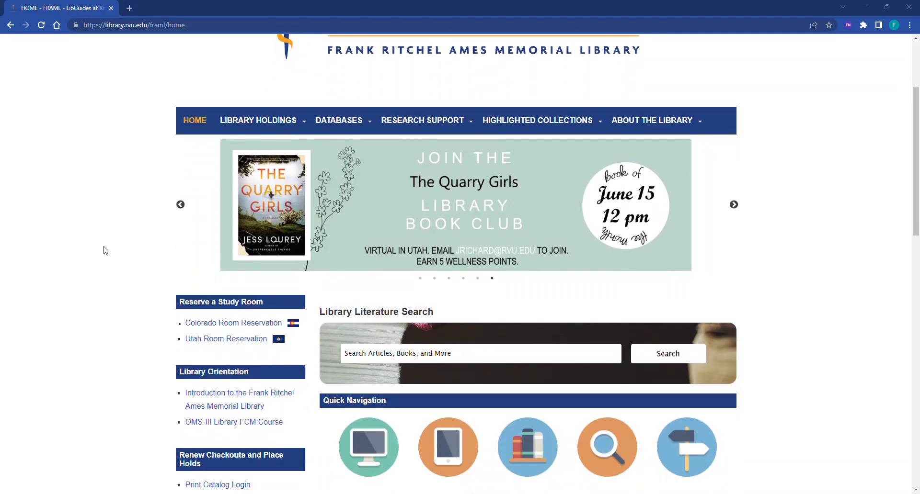
pyautogui.scroll(-3)
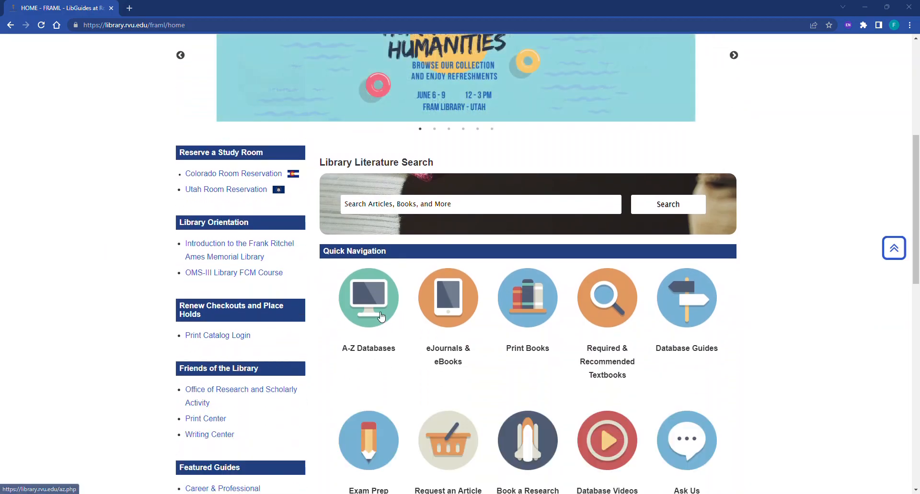
pyautogui.click(368, 297)
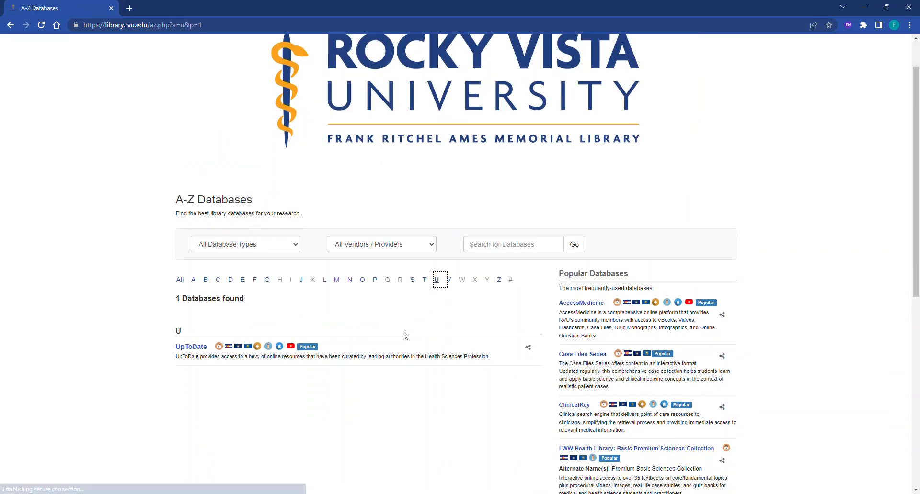
# Step: Launch UpToDate and log in through the RVU Electronic Resources proxy with the prefilled credentials
pyautogui.click(191, 347)
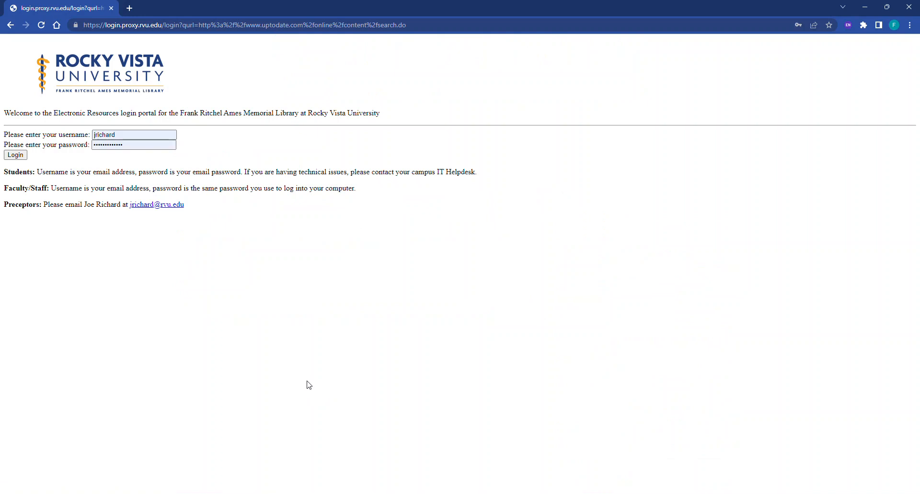
pyautogui.moveTo(15, 156)
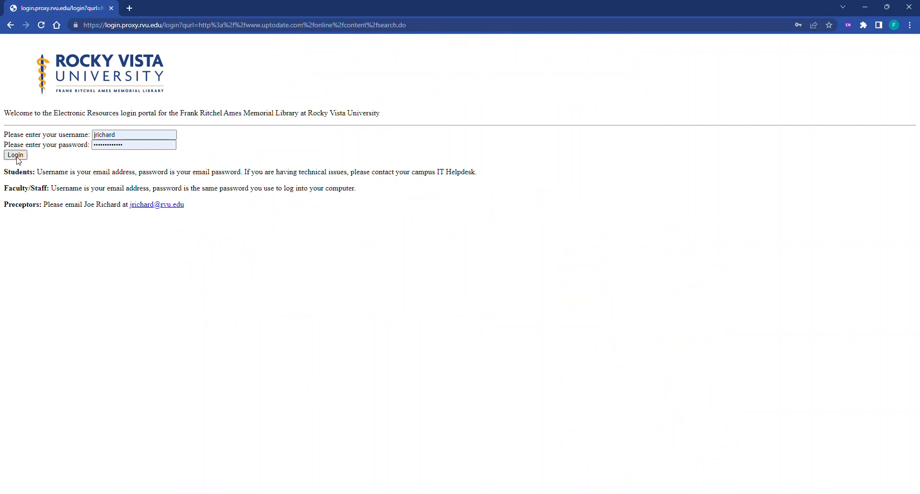
pyautogui.click(15, 155)
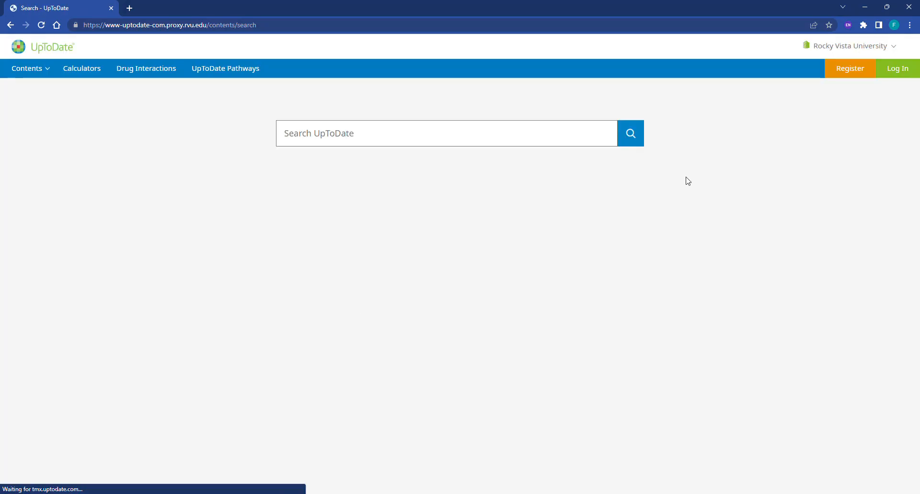
# Step: Bring up the empty 'Register for an UpToDate account' form from the header Register link and review it
pyautogui.click(849, 69)
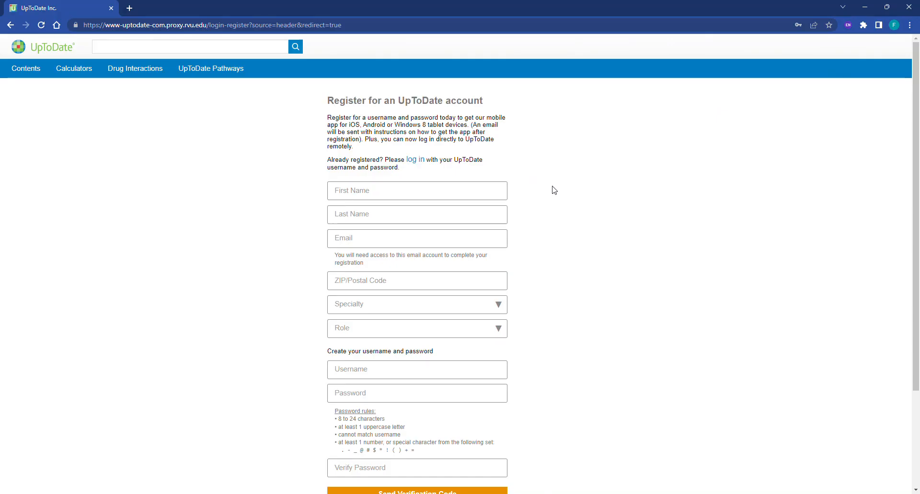
pyautogui.scroll(-3)
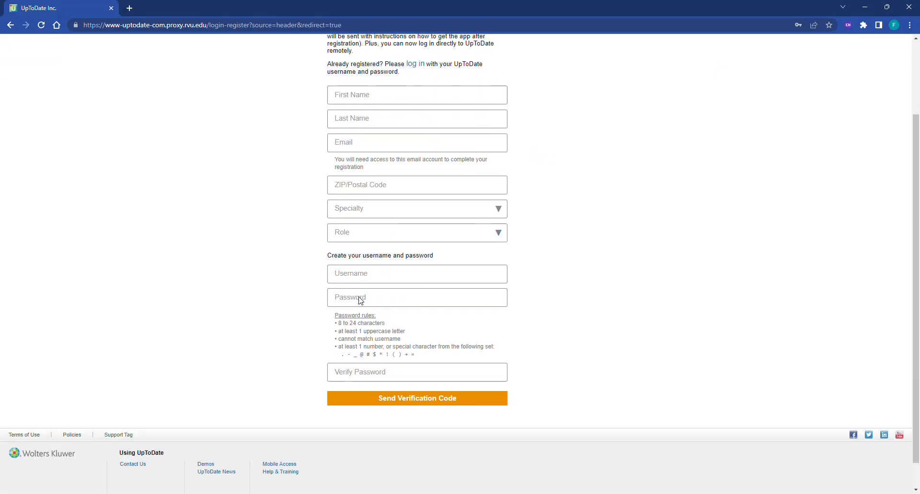
pyautogui.moveTo(417, 399)
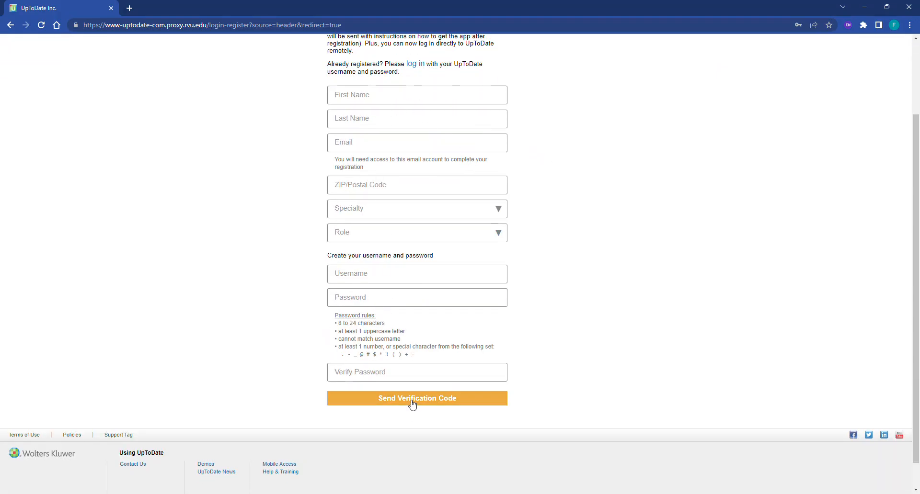
pyautogui.scroll(3)
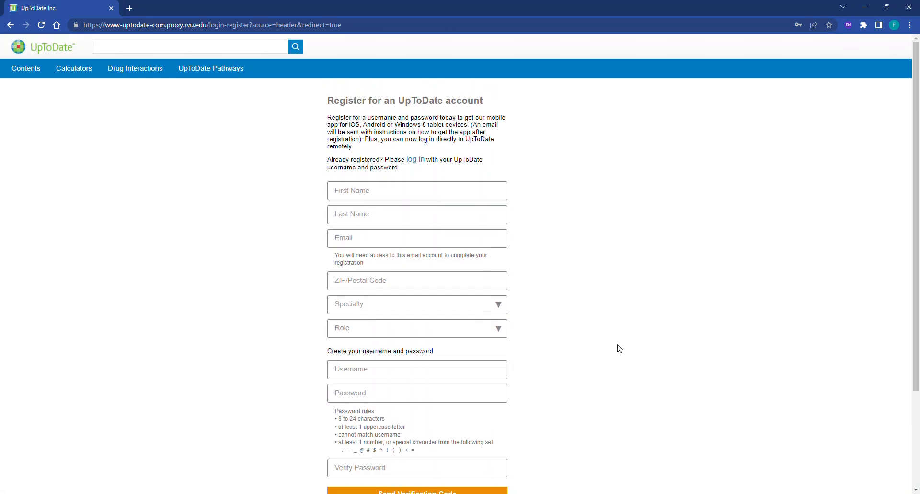